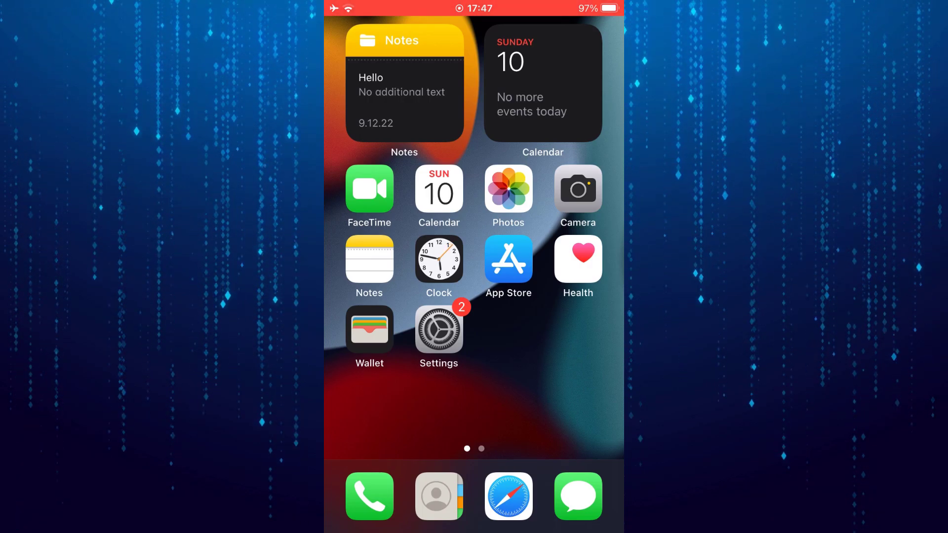
Go from the Home Screen into Settings' Control Centre customisation page
click(438, 329)
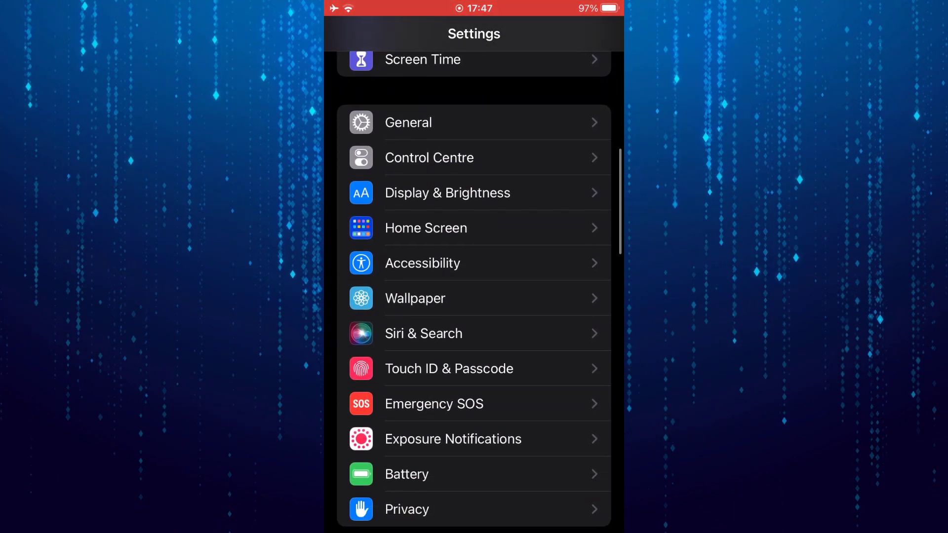
click(430, 157)
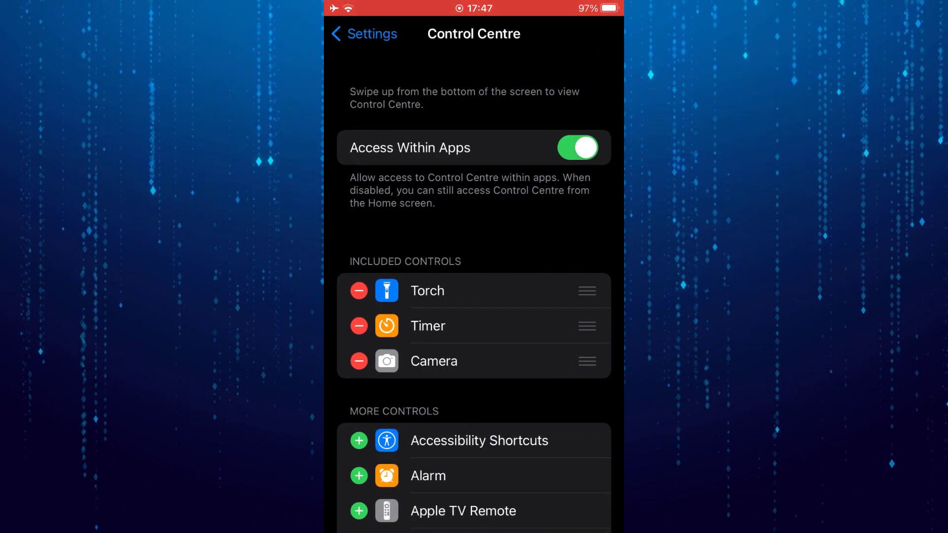
Add Screen Recording from More Controls so it joins Torch, Timer and Camera
scroll(down, 3)
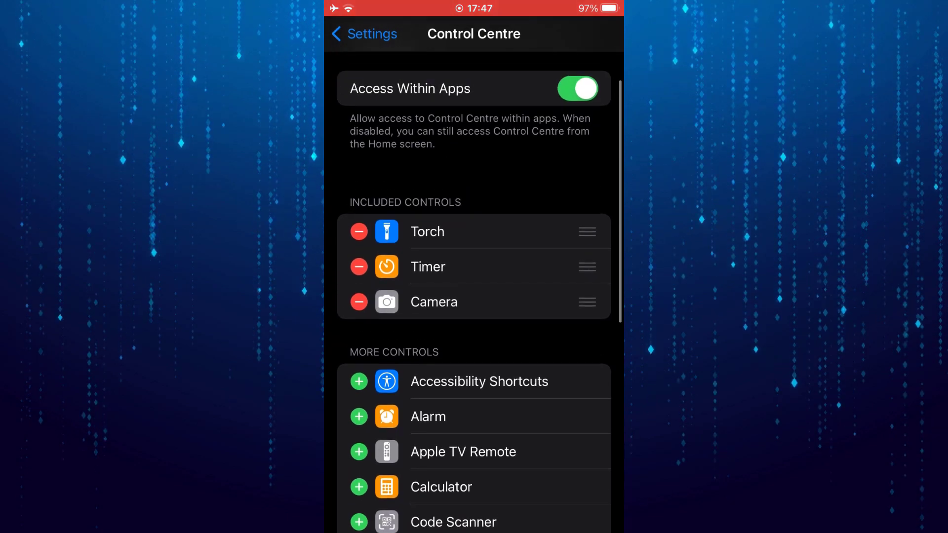
scroll(down, 3)
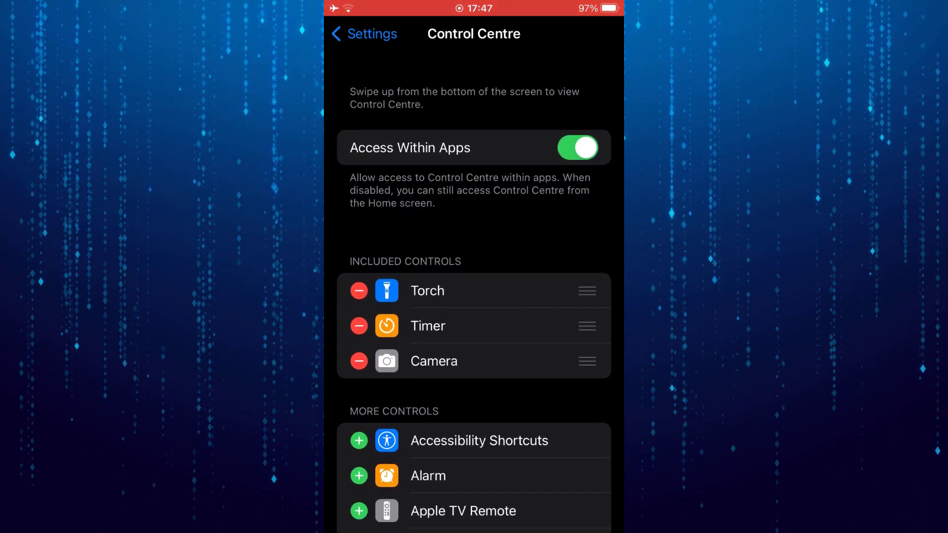
scroll(down, 3)
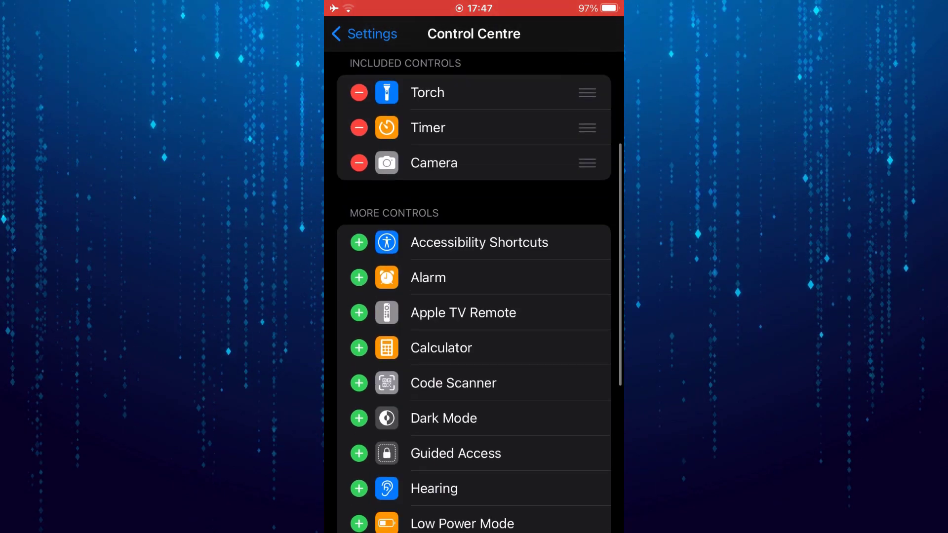
scroll(down, 3)
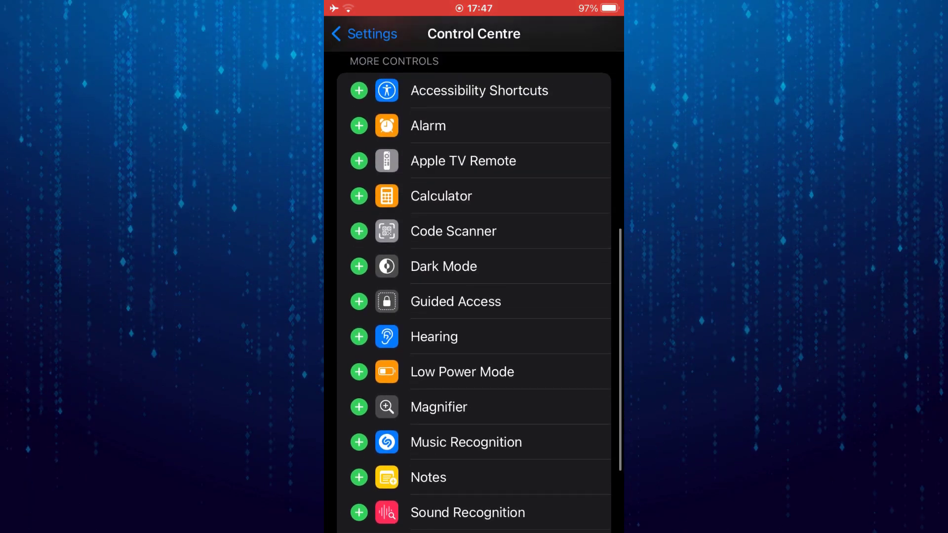
scroll(down, 3)
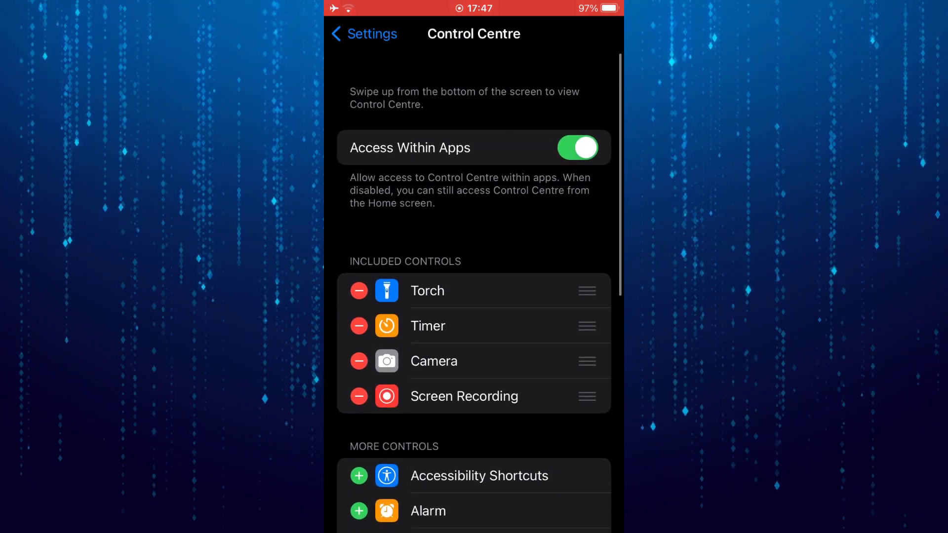